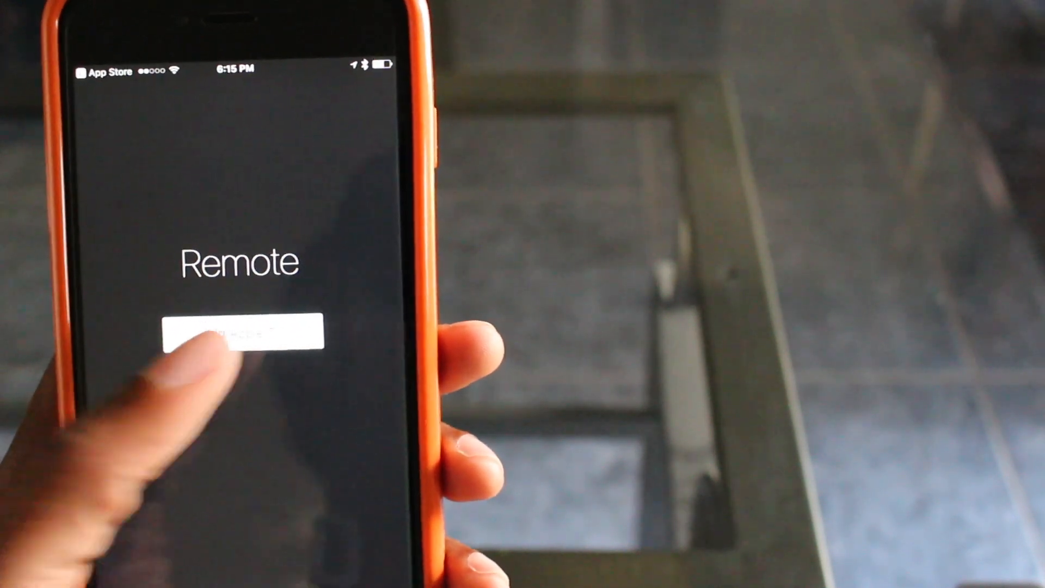
{"action": "left_click", "coordinate": [239, 336]}
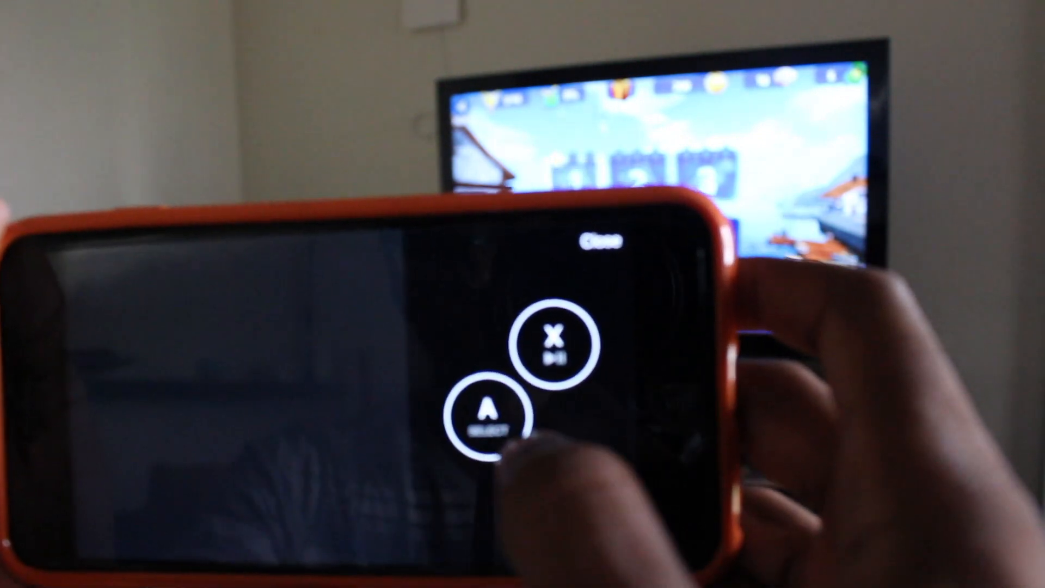
{"action": "left_click", "coordinate": [486, 414]}
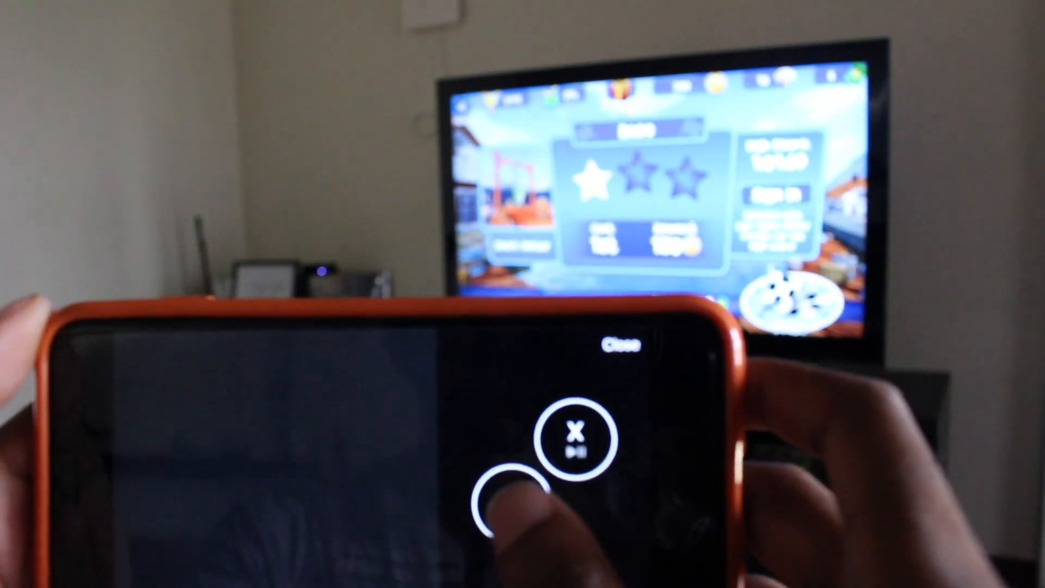